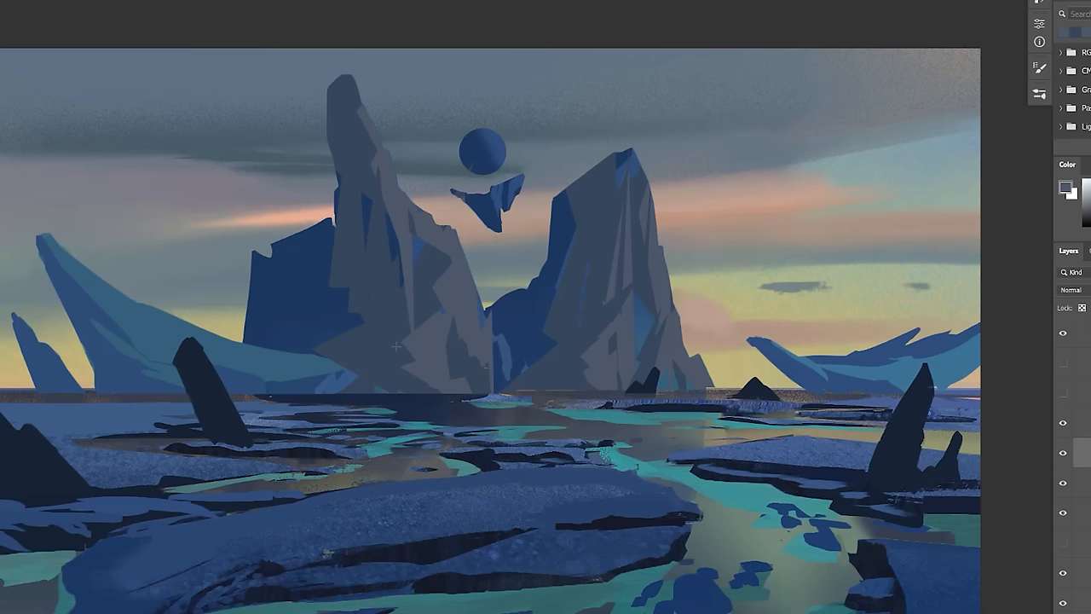
pyautogui.press('alt')
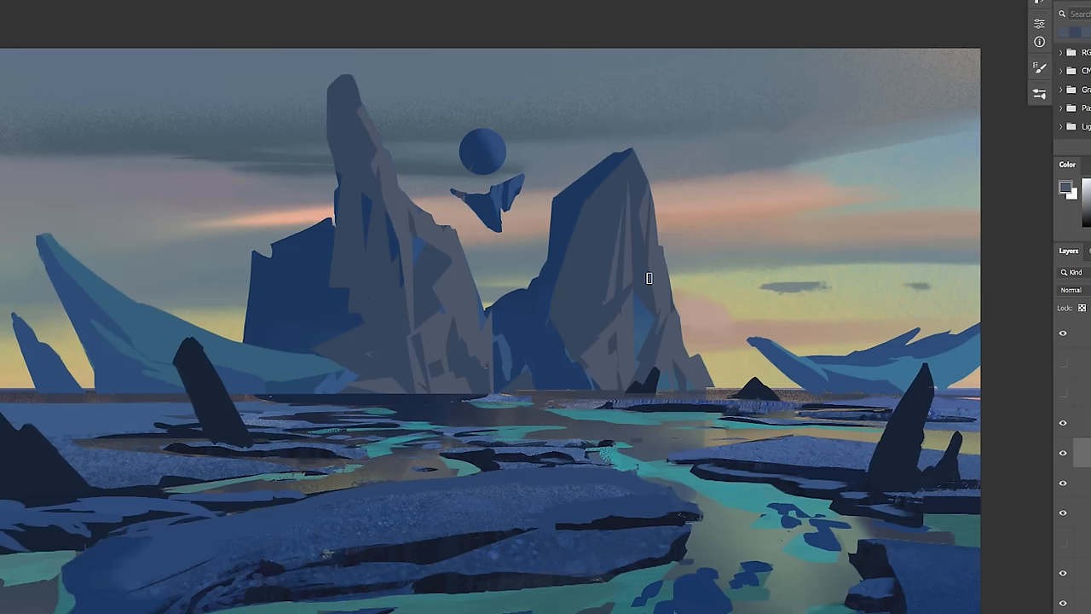
pyautogui.moveTo(699, 350)
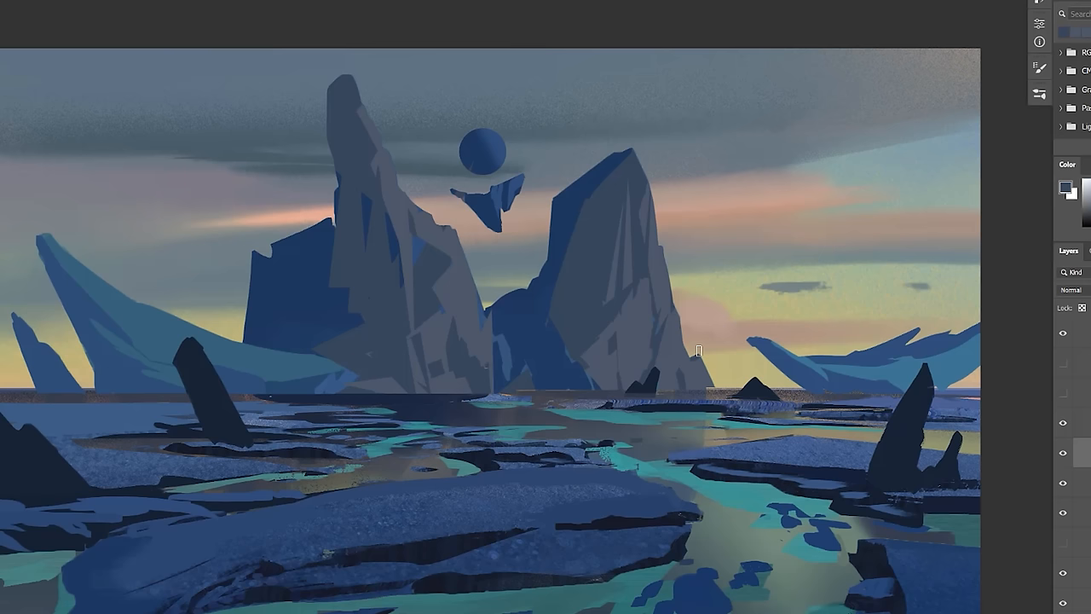